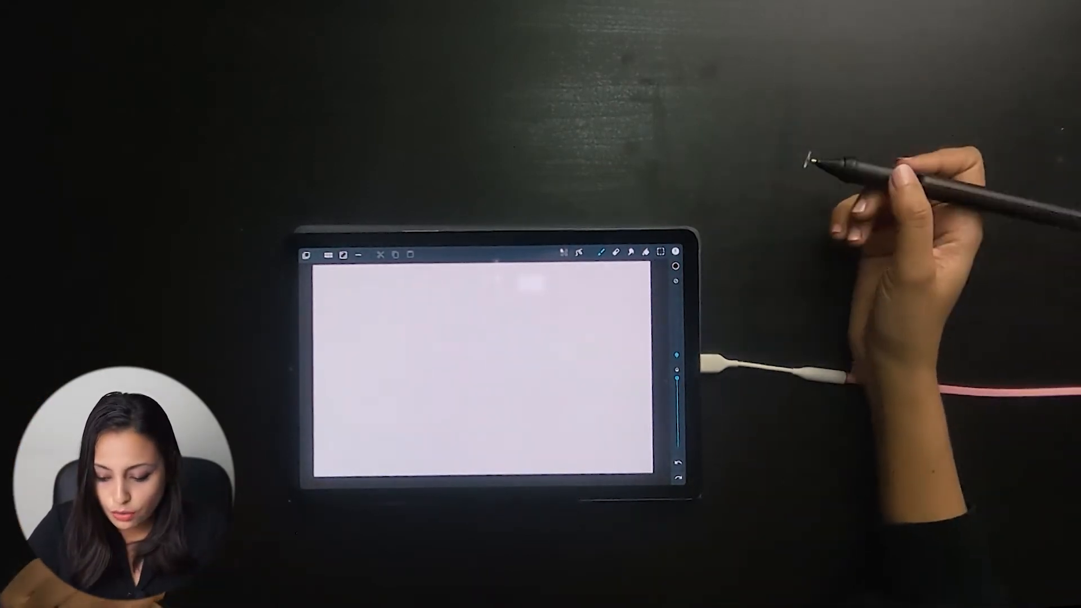
# - Start the time-lapse recording on the new blank canvas
pyautogui.click(308, 256)
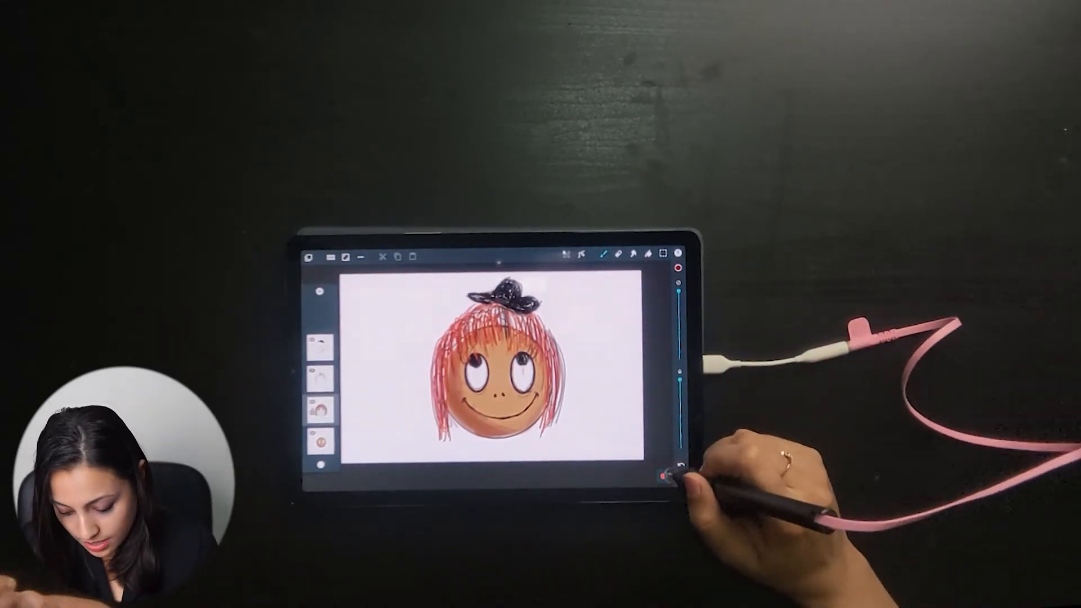
# - Bring up the time-lapse recording options from the bottom-right recording indicator
pyautogui.click(679, 269)
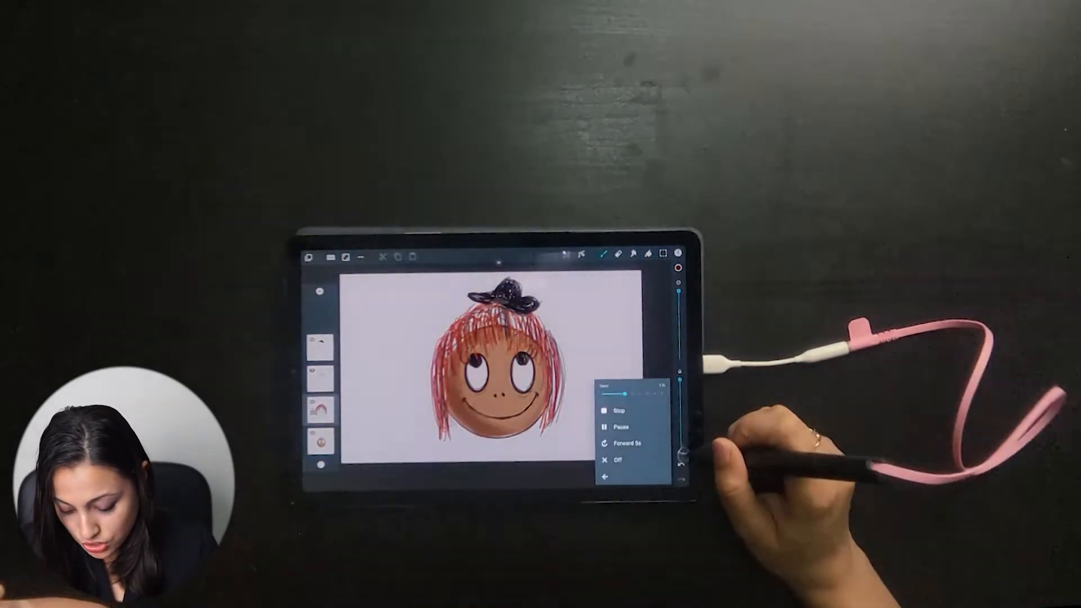